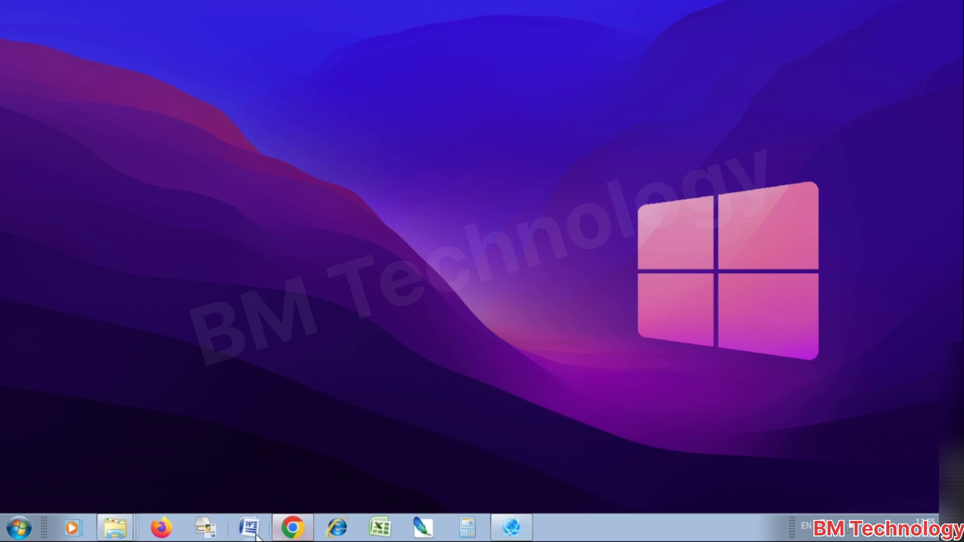
Browse to Local Disk (D:) where the installer win-g3010-1_1-n_mcd is listed.
click(115, 527)
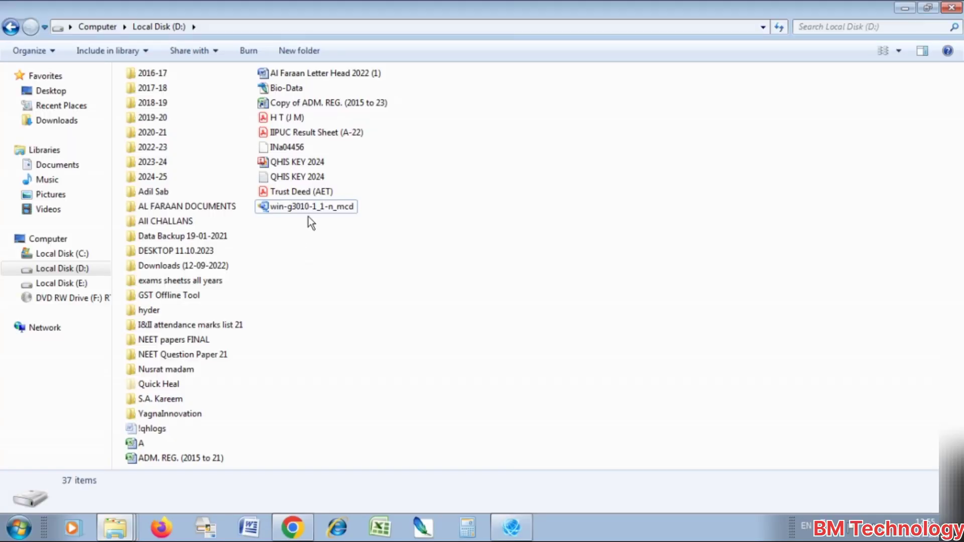
Run win-g3010-1_1-n_mcd, confirm the security warning and let the self-extractor unpack.
click(311, 206)
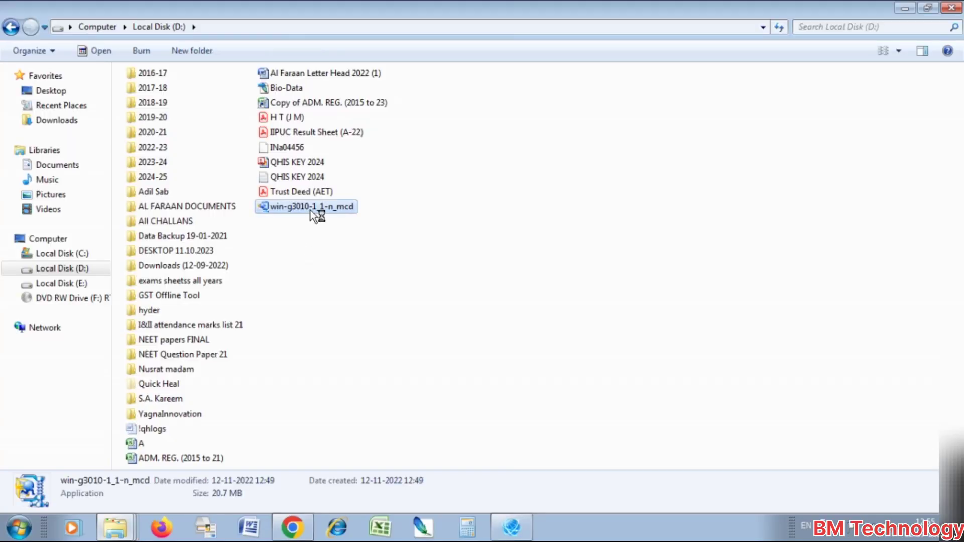
click(305, 206)
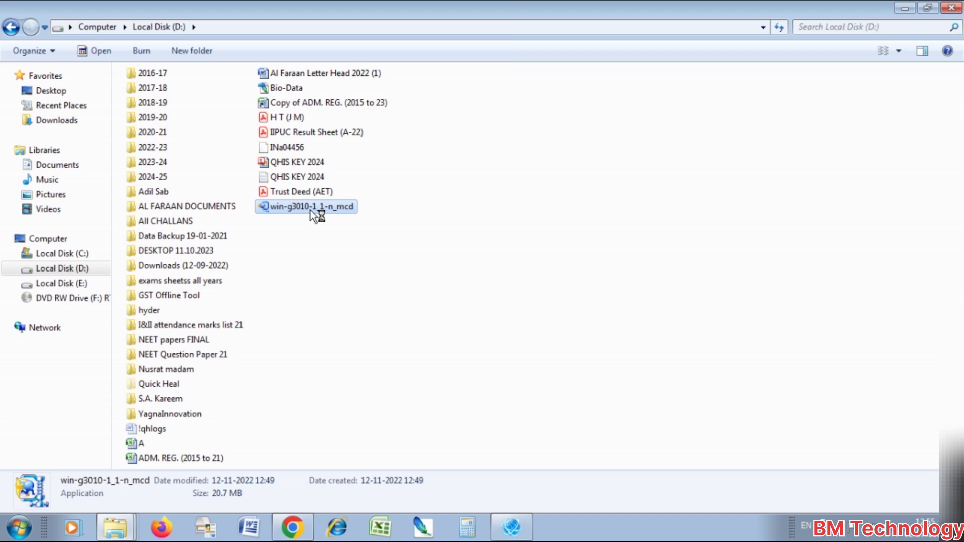
double_click(305, 206)
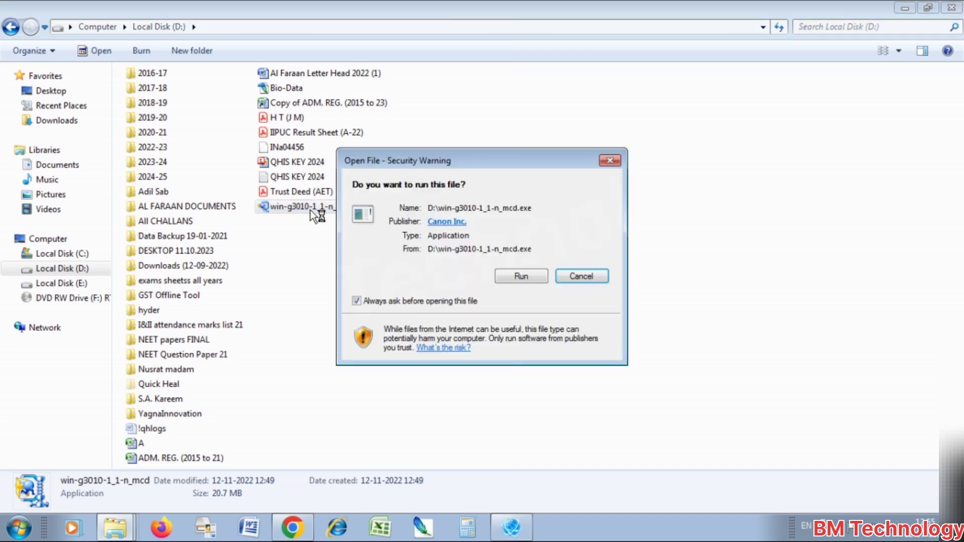
click(520, 275)
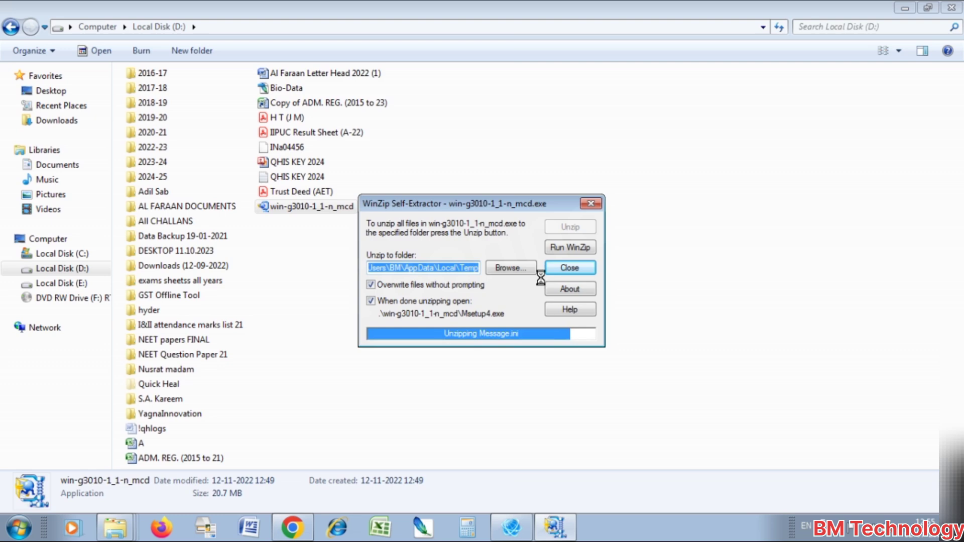
click(568, 267)
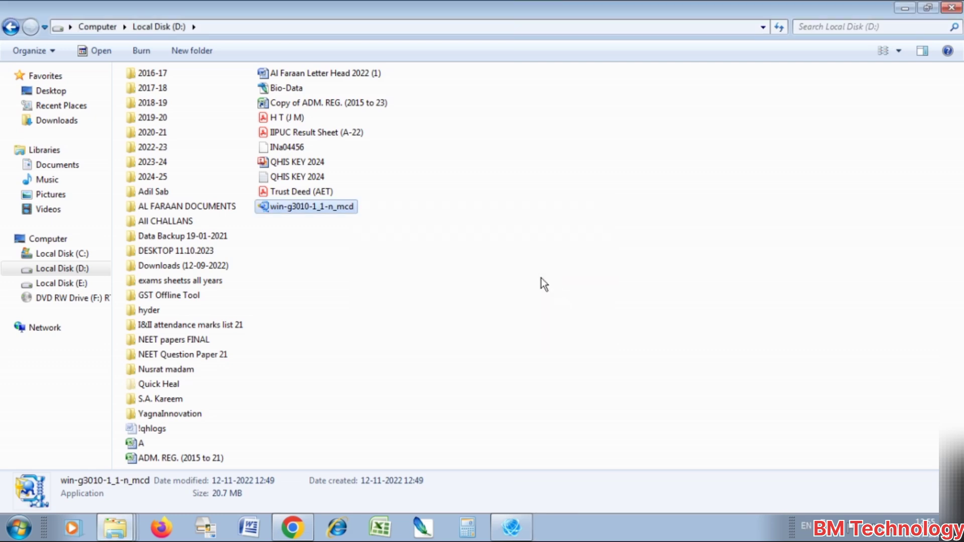
Launch the Canon setup and begin with Start Setup.
double_click(309, 206)
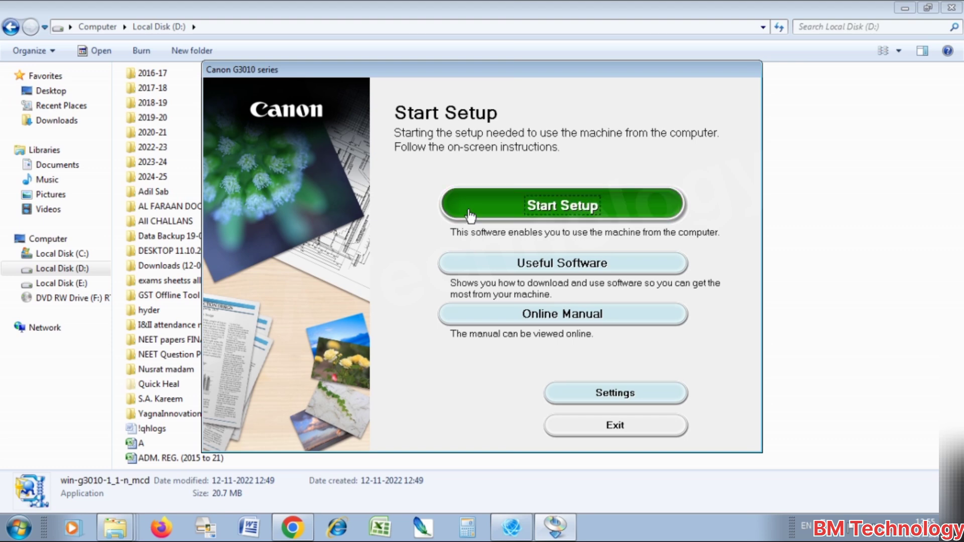
click(562, 205)
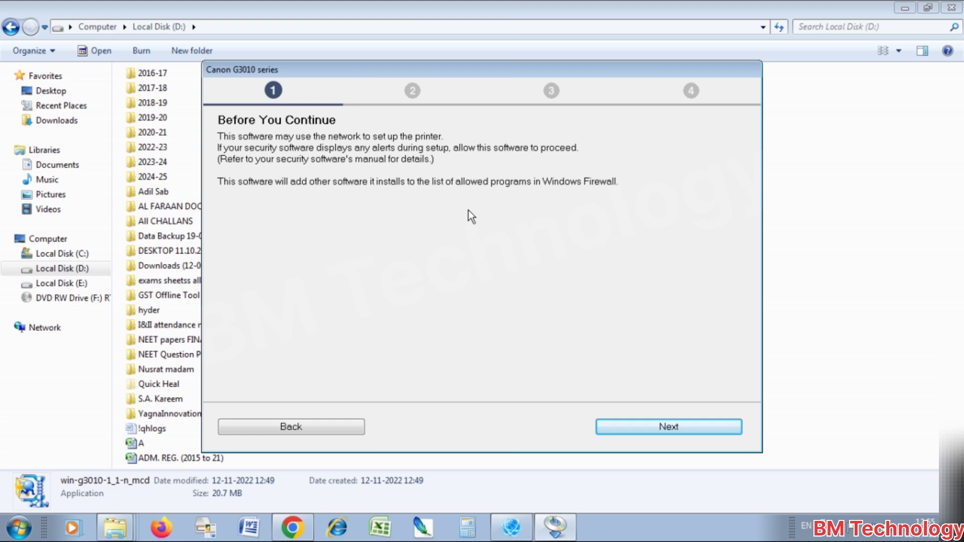
mouse_move(257, 135)
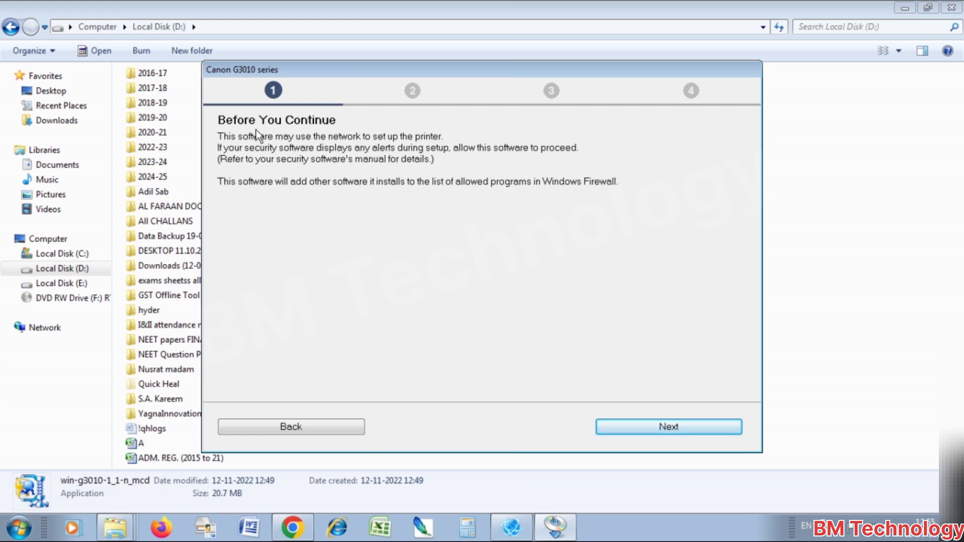
mouse_move(452, 289)
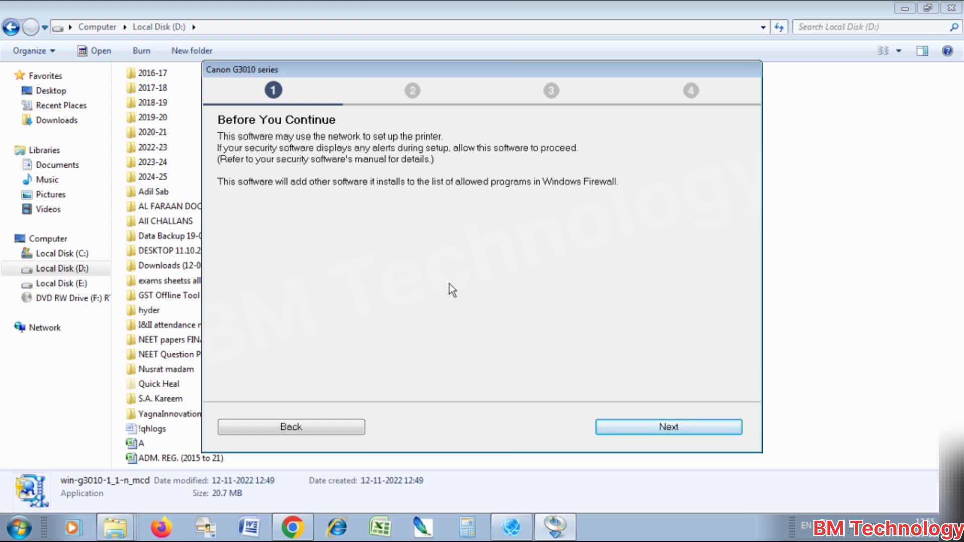
Continue past the Before You Continue firewall notice to the Wi-Fi Connection Assistant.
click(668, 427)
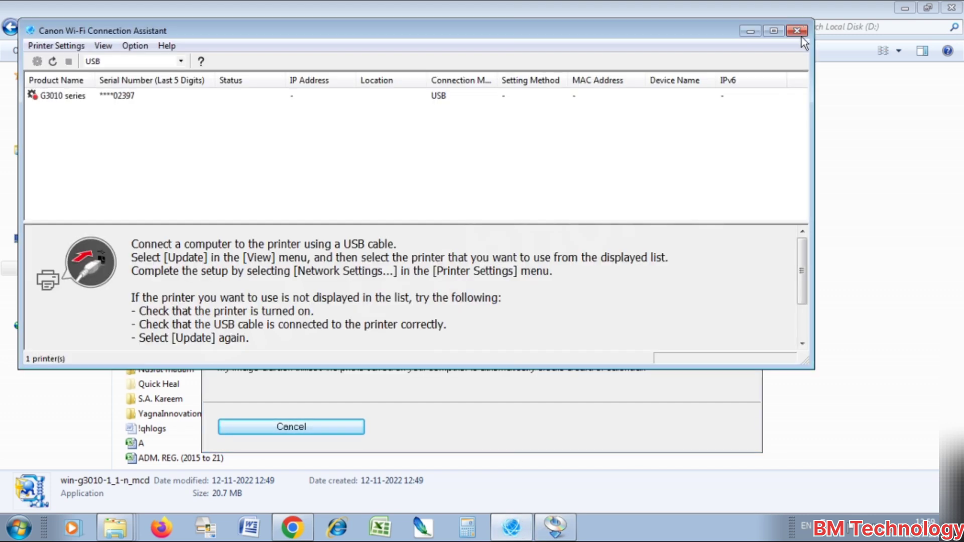
Close the Wi-Fi Connection Assistant and accept the license agreement and Canon services terms.
click(795, 32)
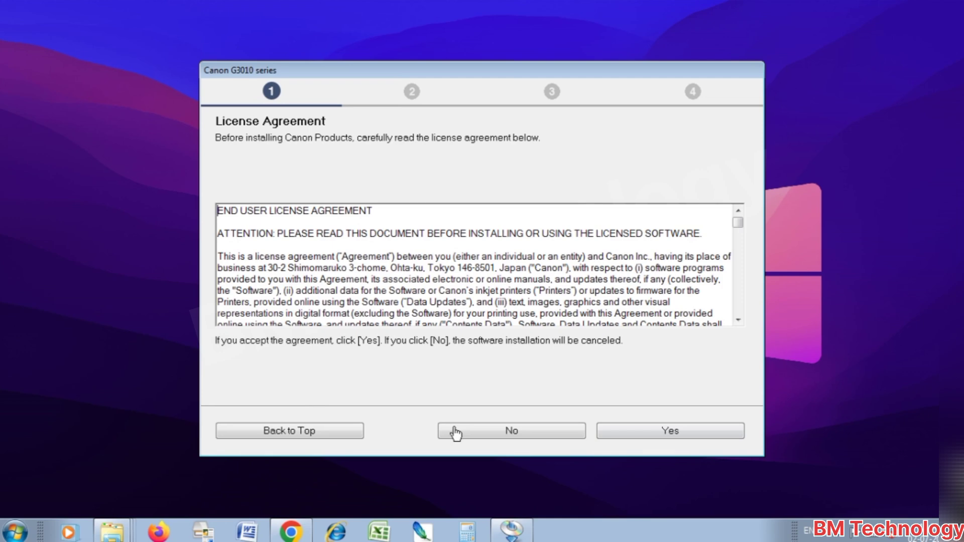
mouse_move(240, 132)
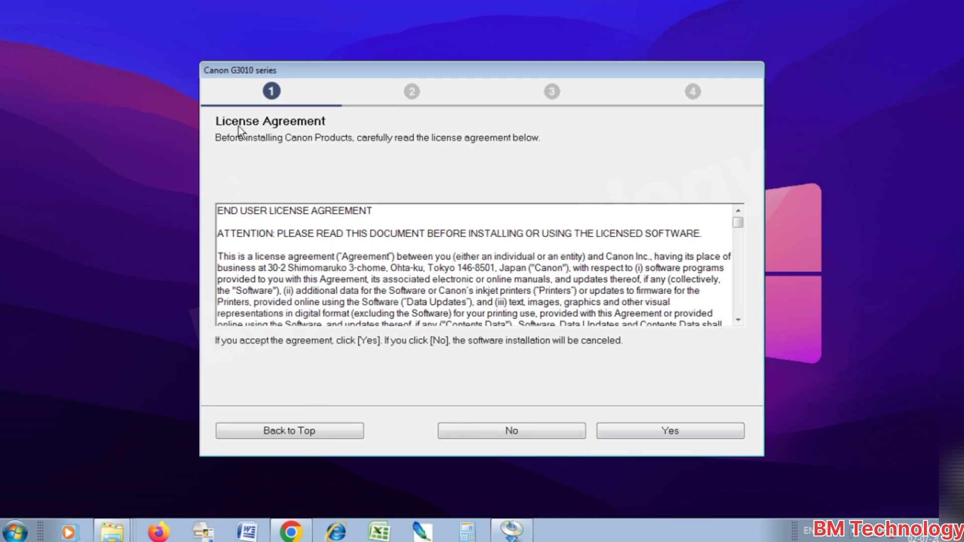
mouse_move(650, 449)
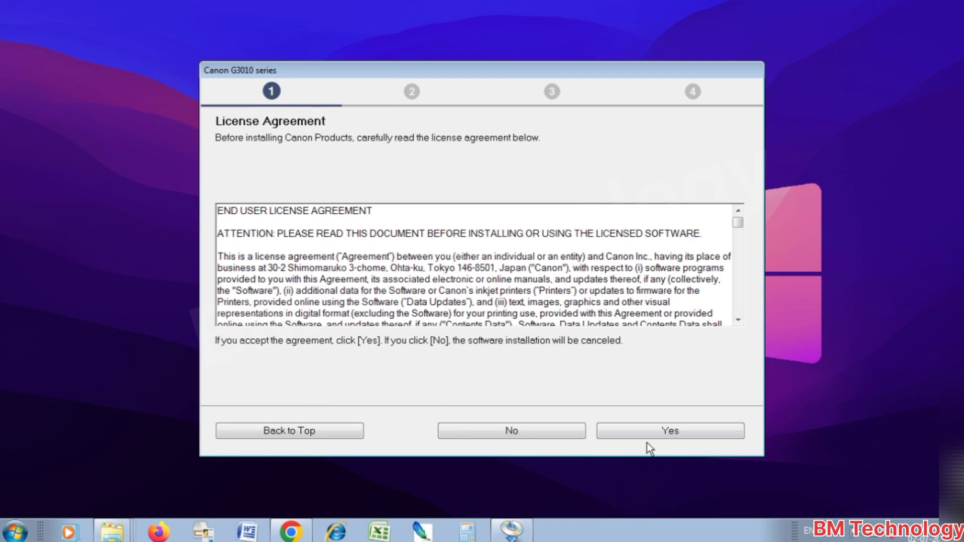
click(670, 430)
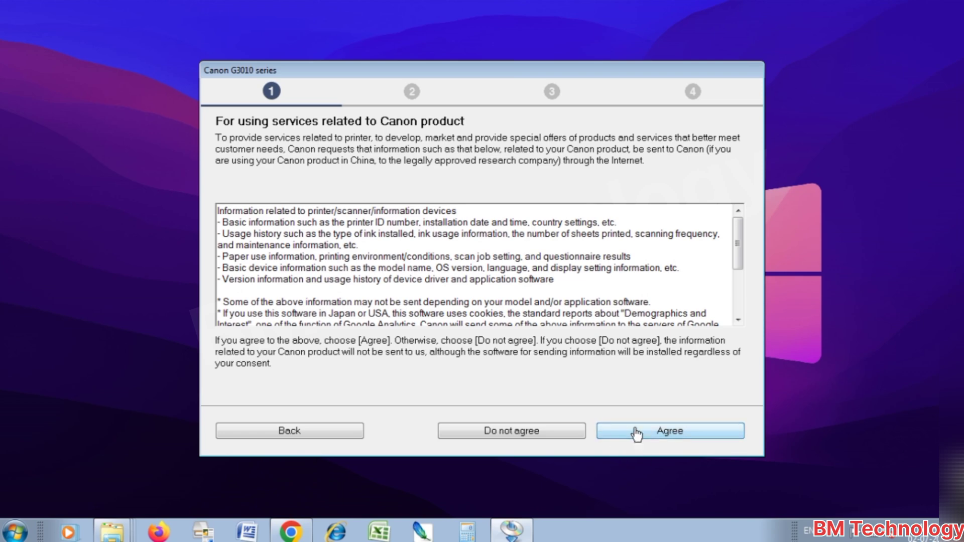
click(669, 431)
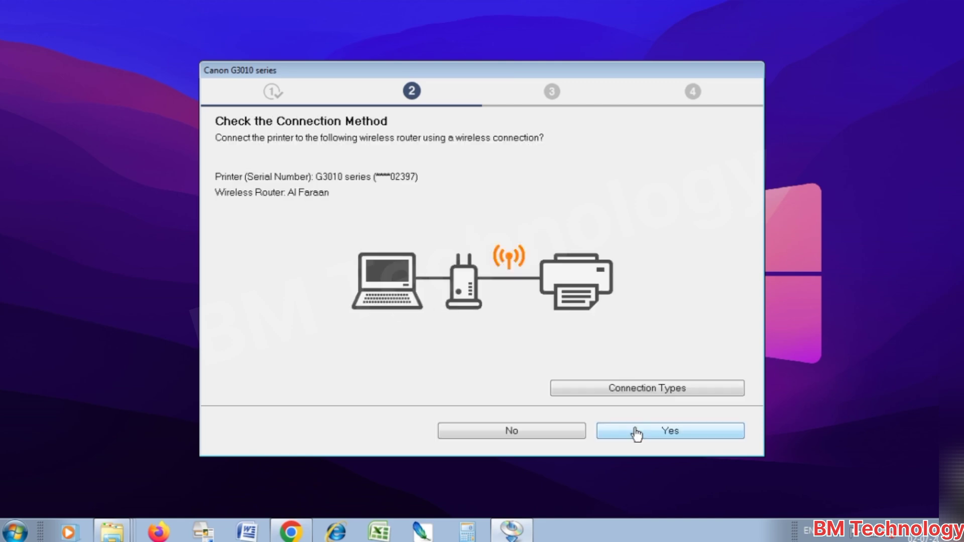
mouse_move(333, 240)
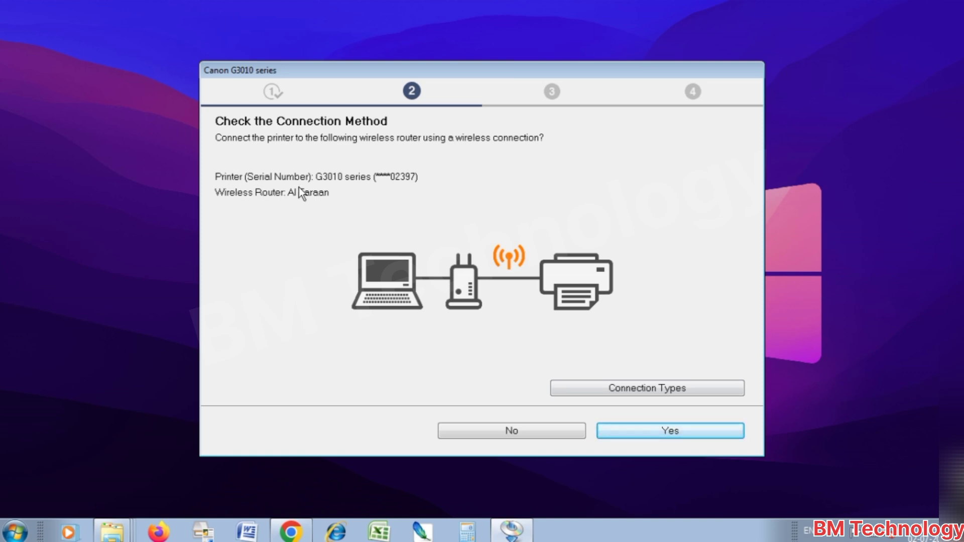
mouse_move(280, 202)
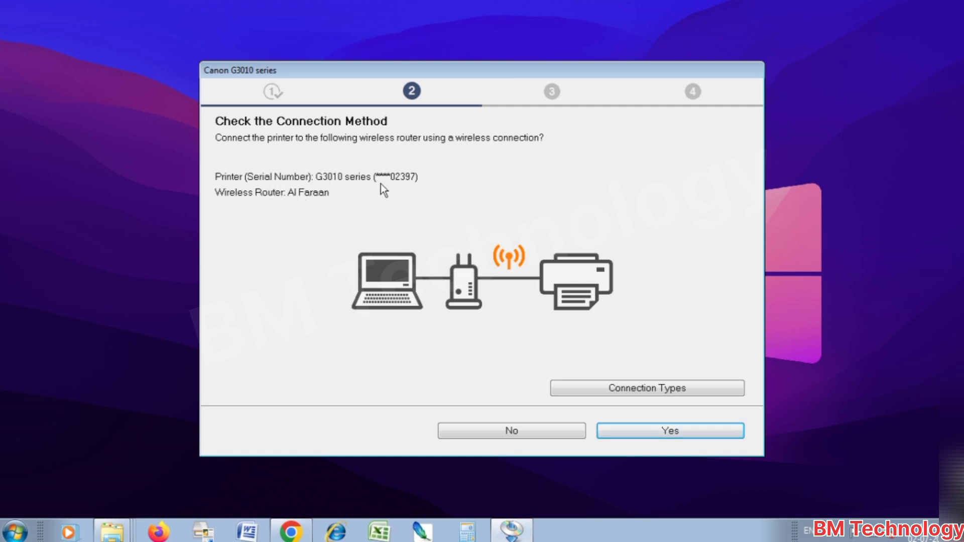
mouse_move(277, 207)
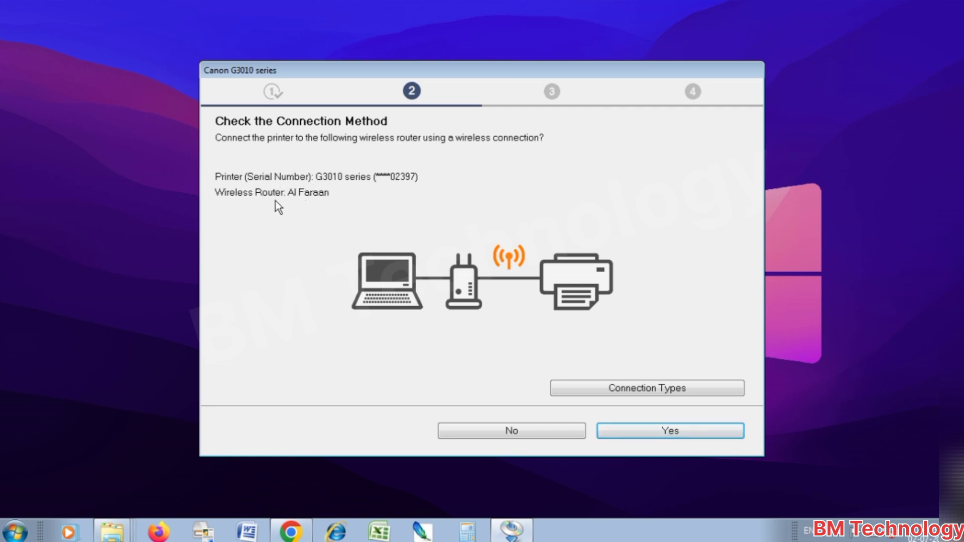
mouse_move(687, 409)
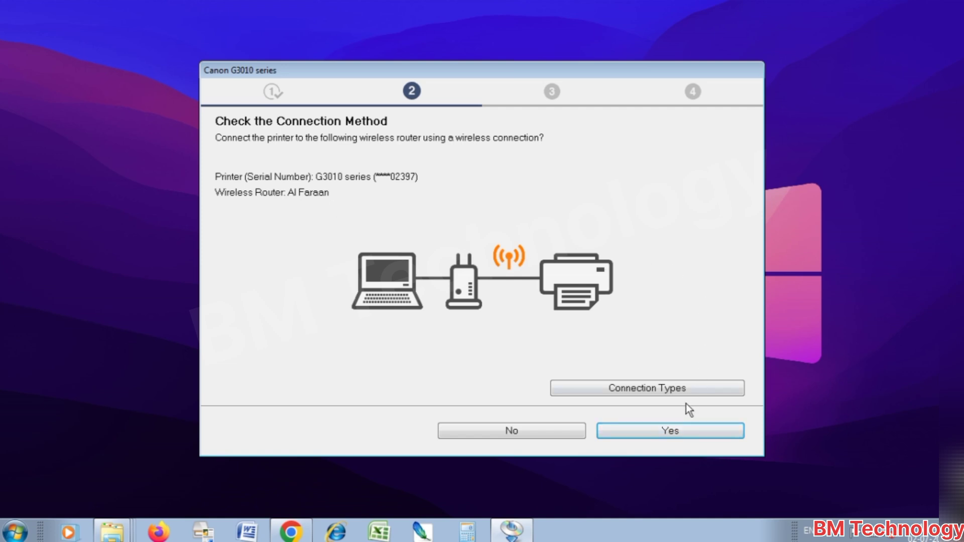
Connect the printer wirelessly to router Al Faraan and skip the test print.
click(670, 431)
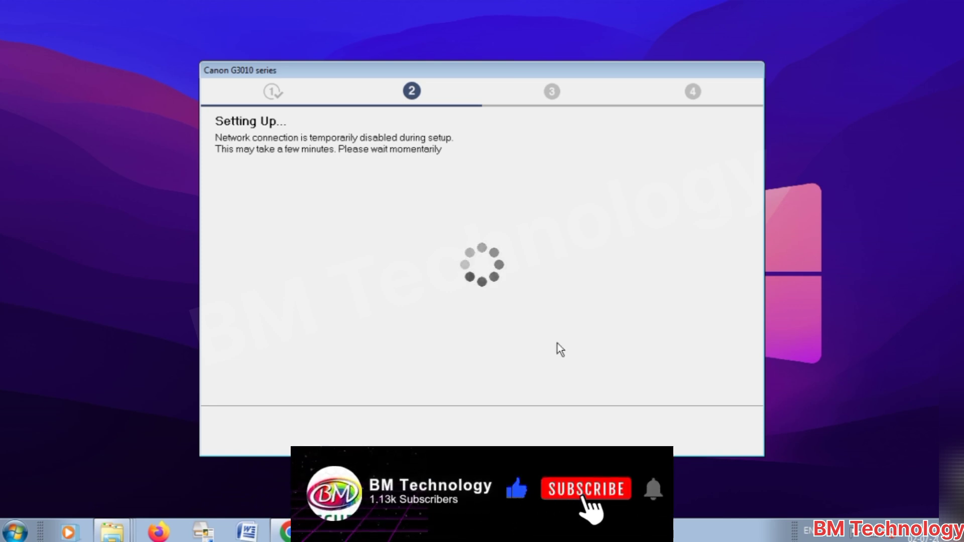
click(585, 489)
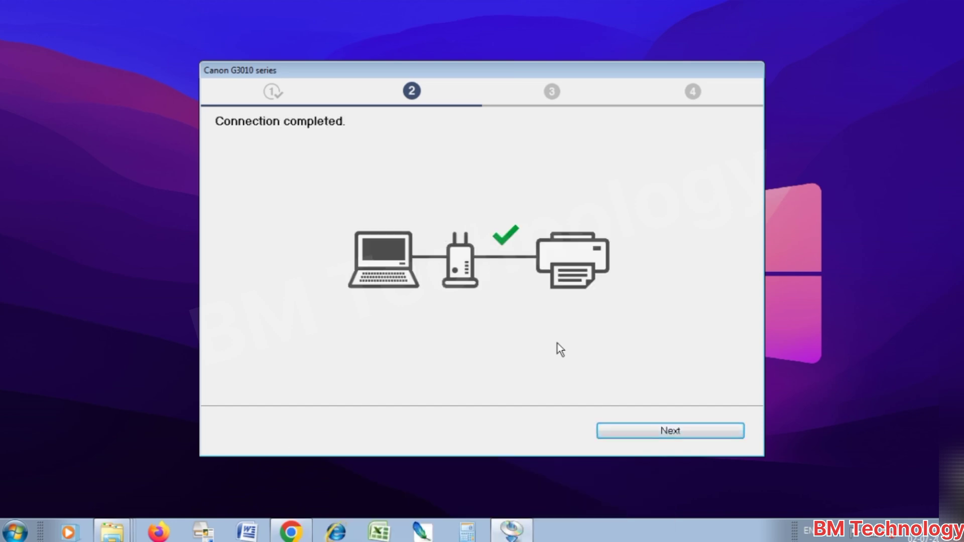
click(670, 431)
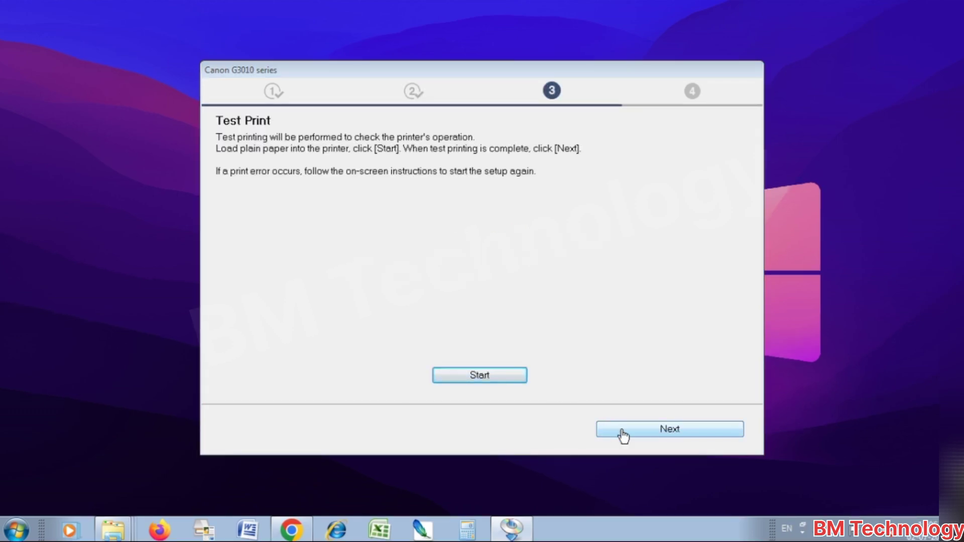
click(668, 429)
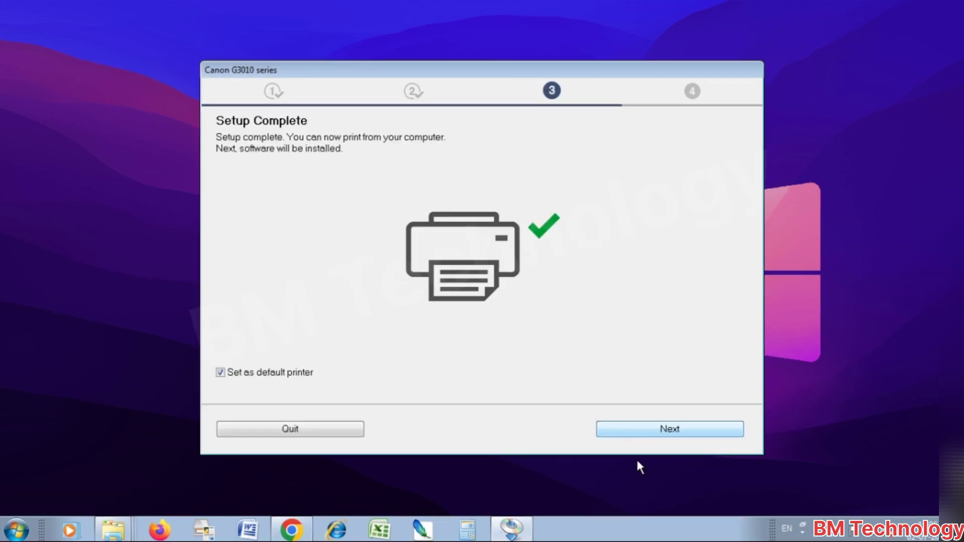
mouse_move(634, 428)
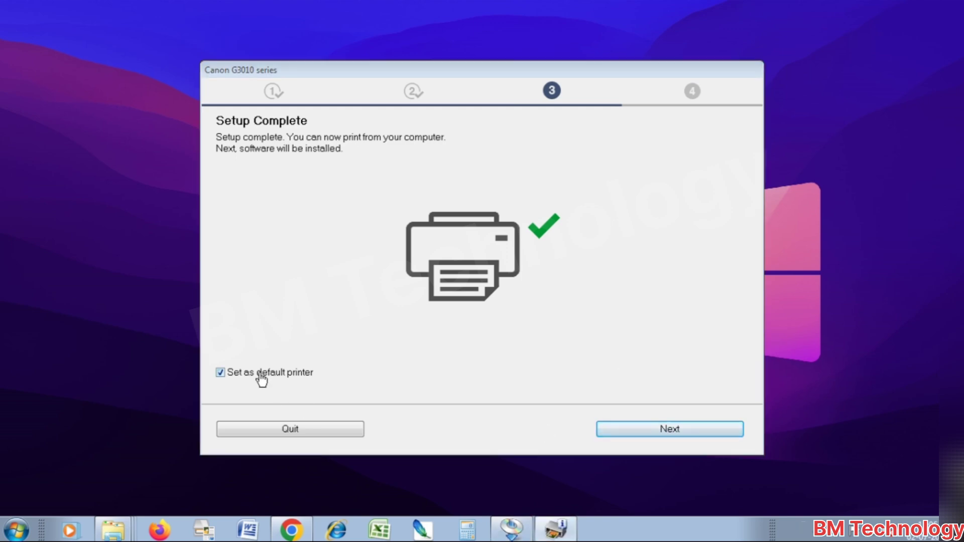
Deselect all optional software with Clear All and proceed to the final step.
click(669, 429)
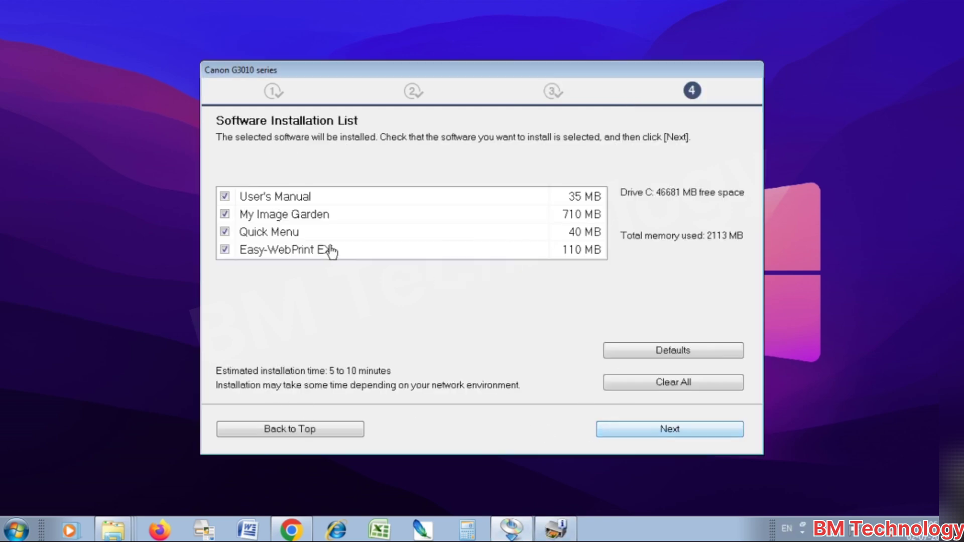
click(673, 382)
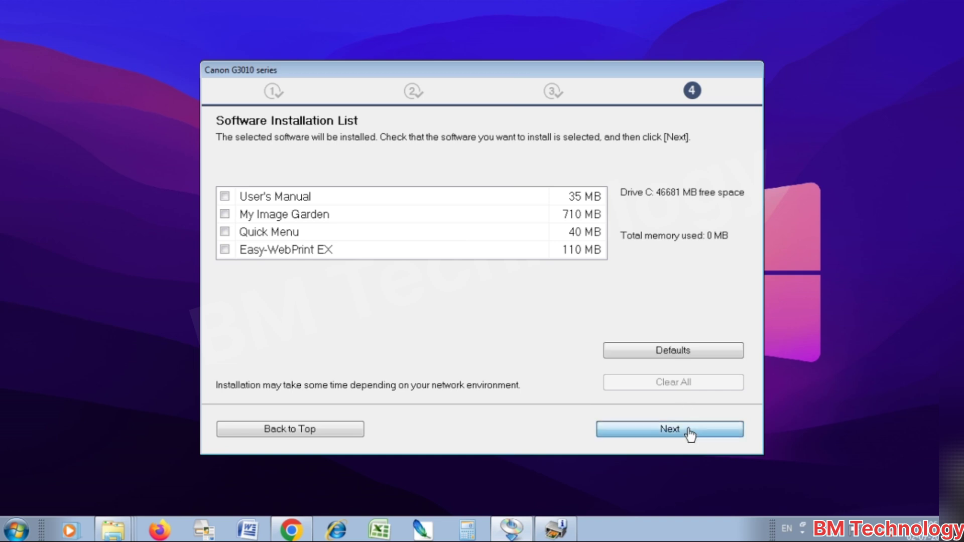
click(669, 429)
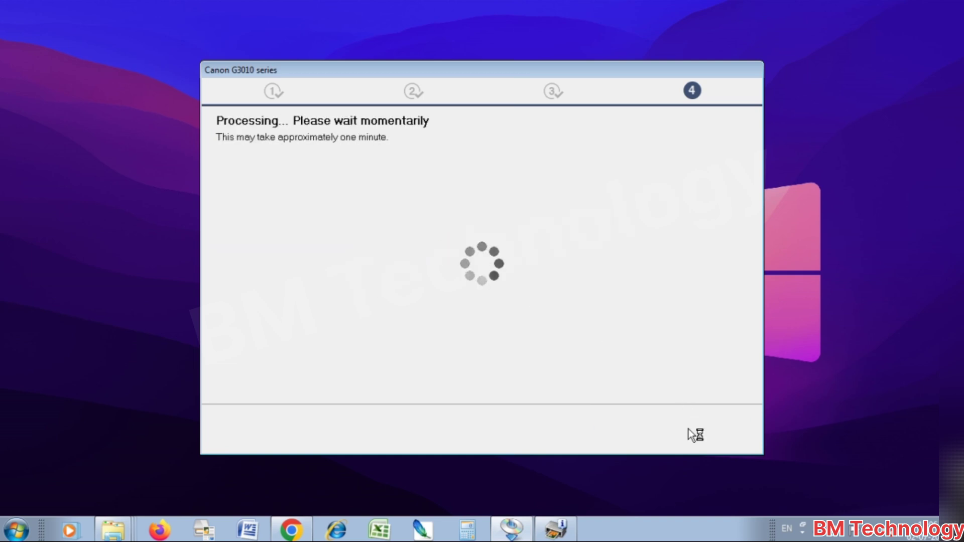